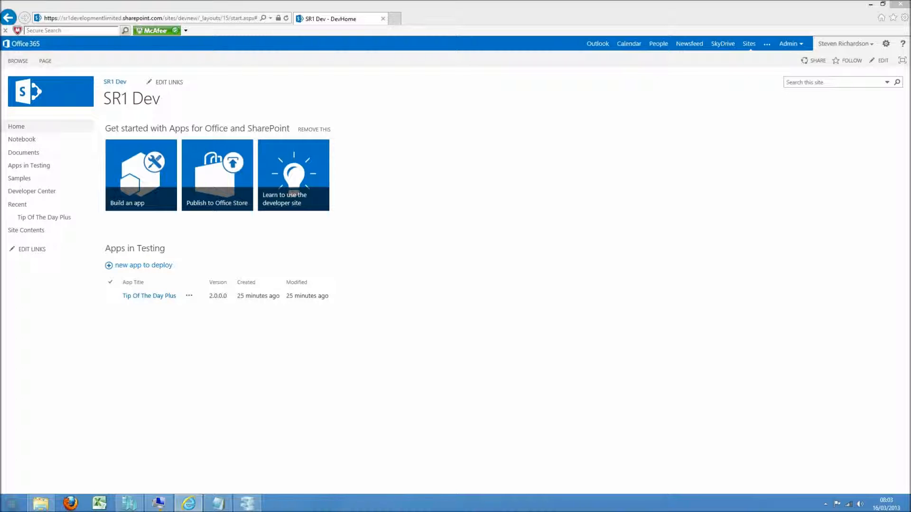
{"action": "mouse_move", "coordinate": [45, 217]}
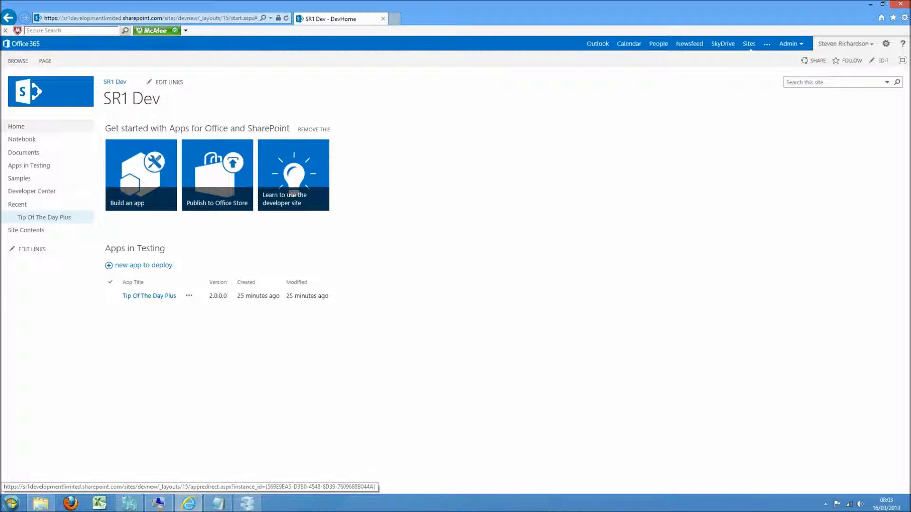
- Open the Tip Of The Day Plus app from Recent in the left navigation
{"action": "left_click", "coordinate": [149, 296]}
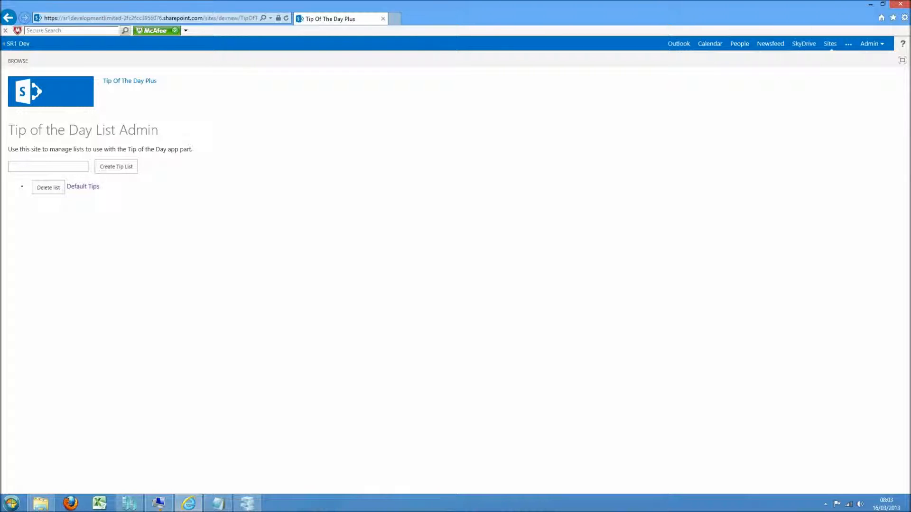
- Create a new tip list named 'IT Tips' and dismiss the confirmation
{"action": "left_click", "coordinate": [47, 167]}
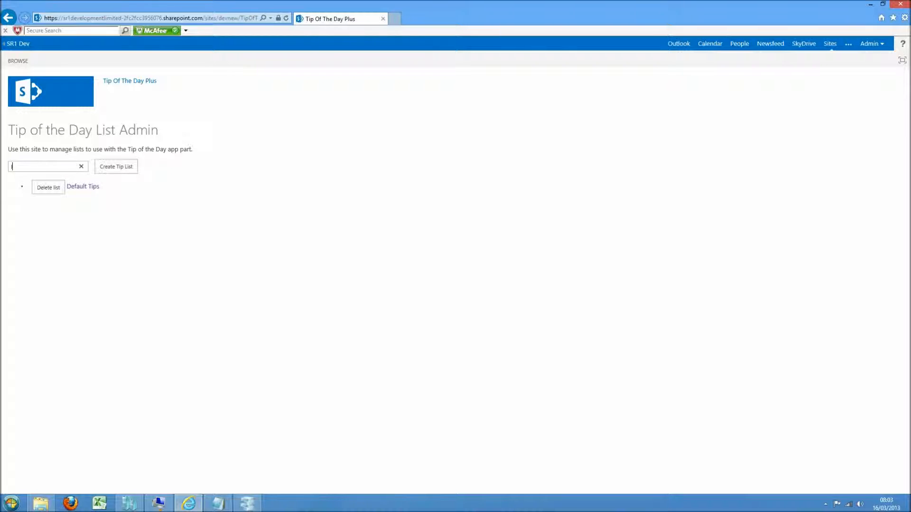
{"action": "type", "text": "IT Tips"}
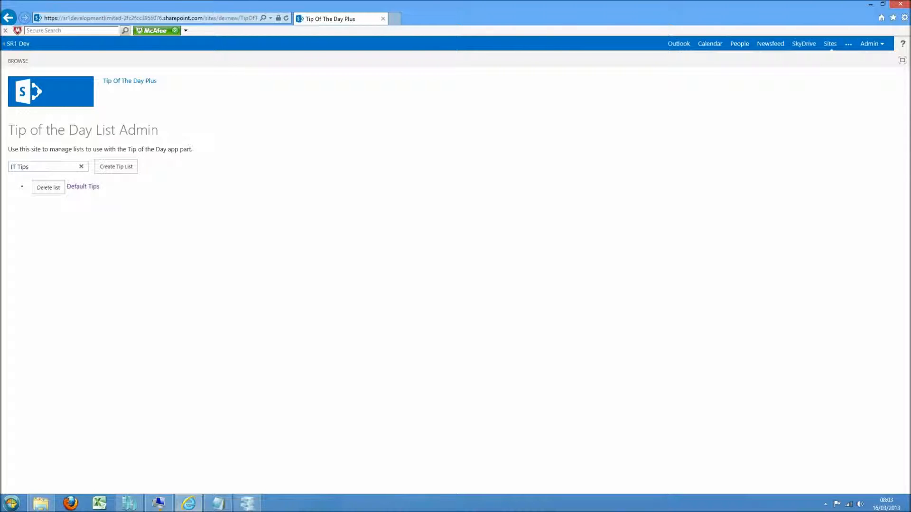
{"action": "left_click", "coordinate": [116, 167]}
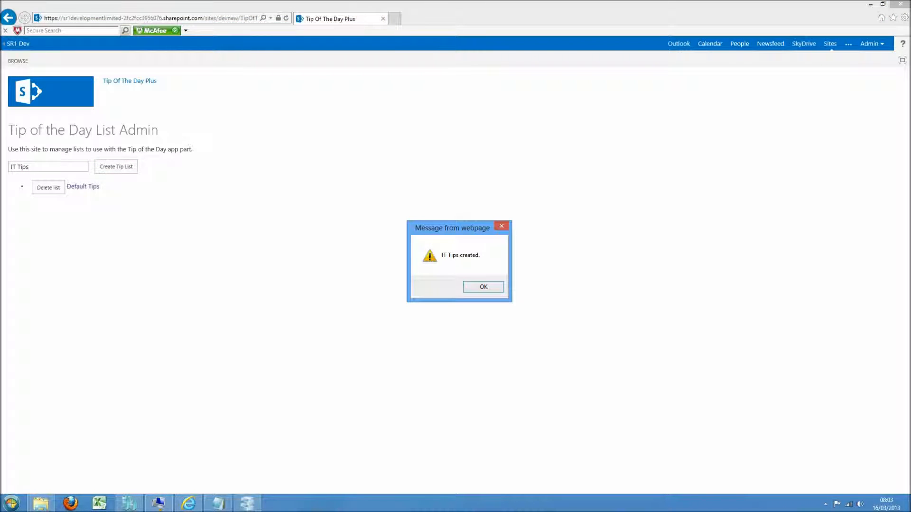
{"action": "left_click", "coordinate": [483, 287]}
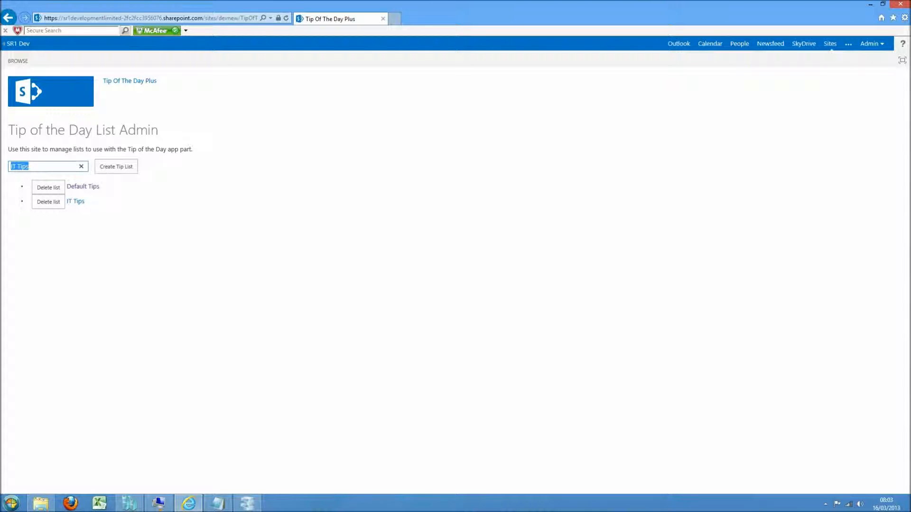
- Create a second tip list named 'Customer Tips'
{"action": "type", "text": "Customer"}
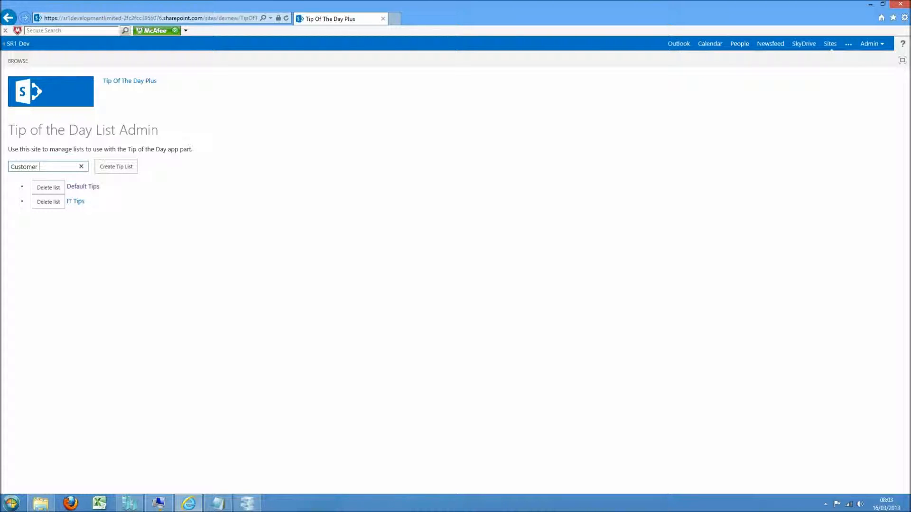
{"action": "type", "text": "Tips"}
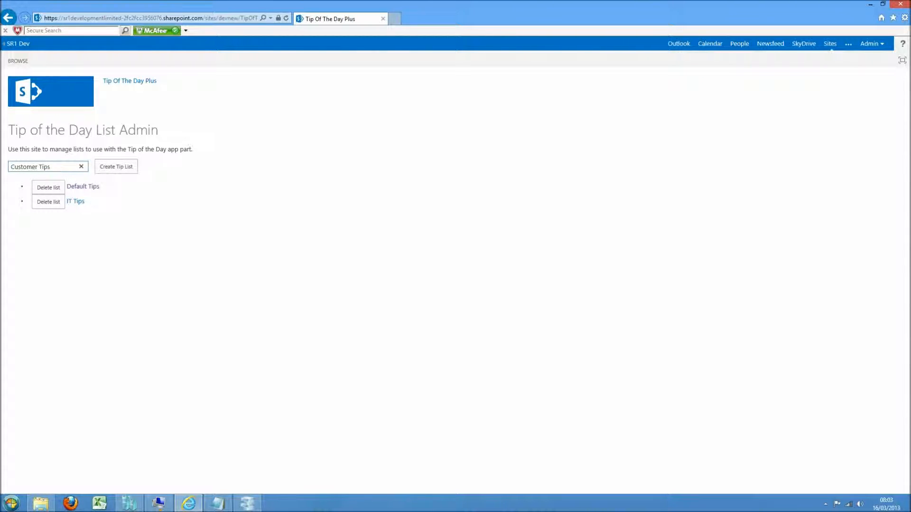
{"action": "left_click", "coordinate": [116, 167]}
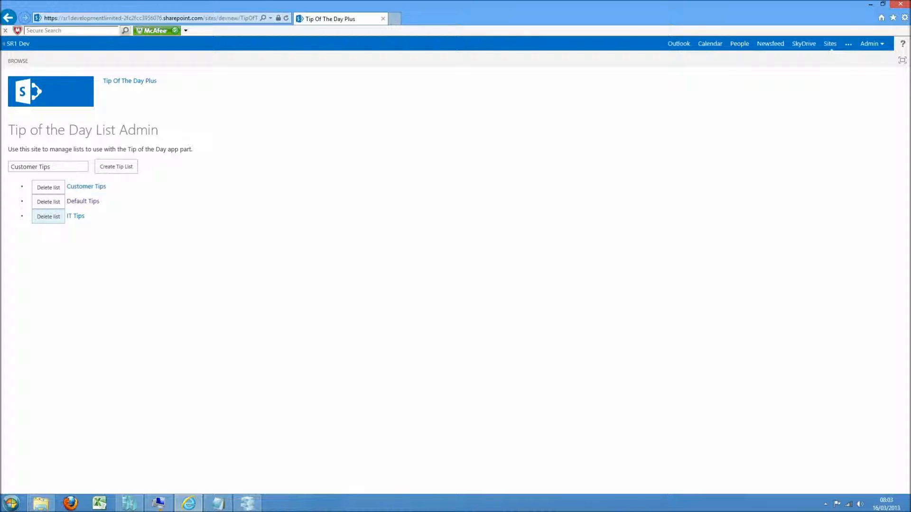
- Delete the IT Tips list and acknowledge the deletion notice
{"action": "left_click", "coordinate": [48, 217]}
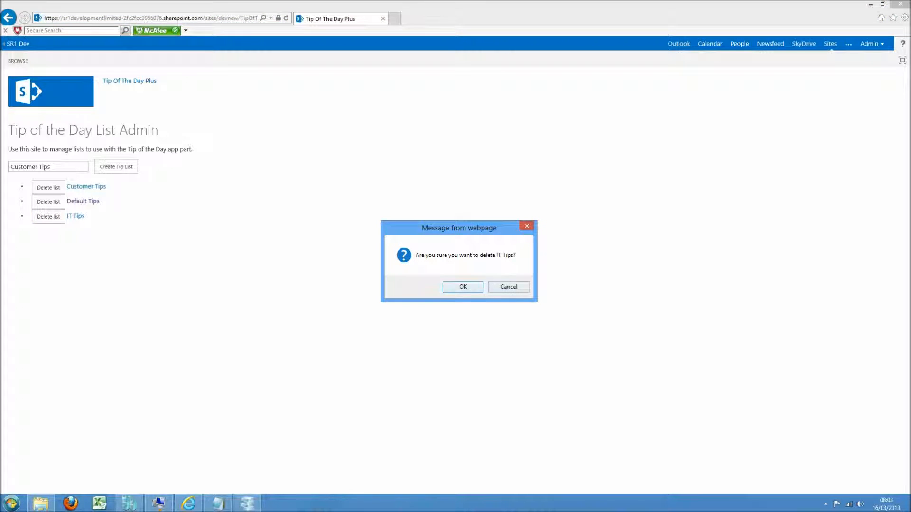
{"action": "left_click", "coordinate": [507, 286]}
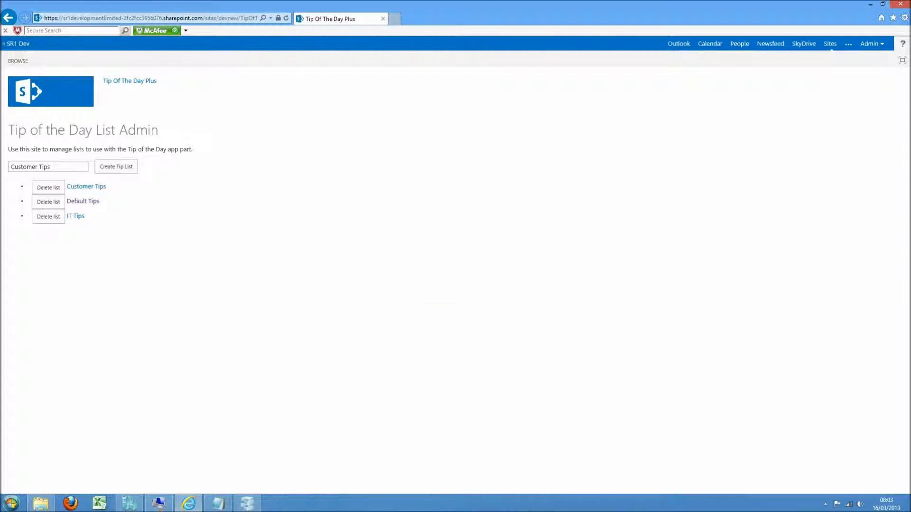
{"action": "left_click", "coordinate": [49, 217]}
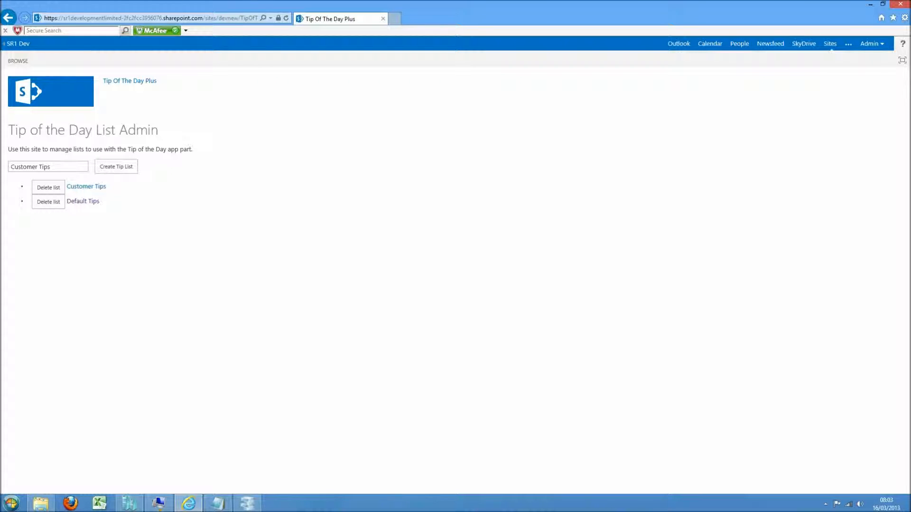
{"action": "mouse_move", "coordinate": [86, 187]}
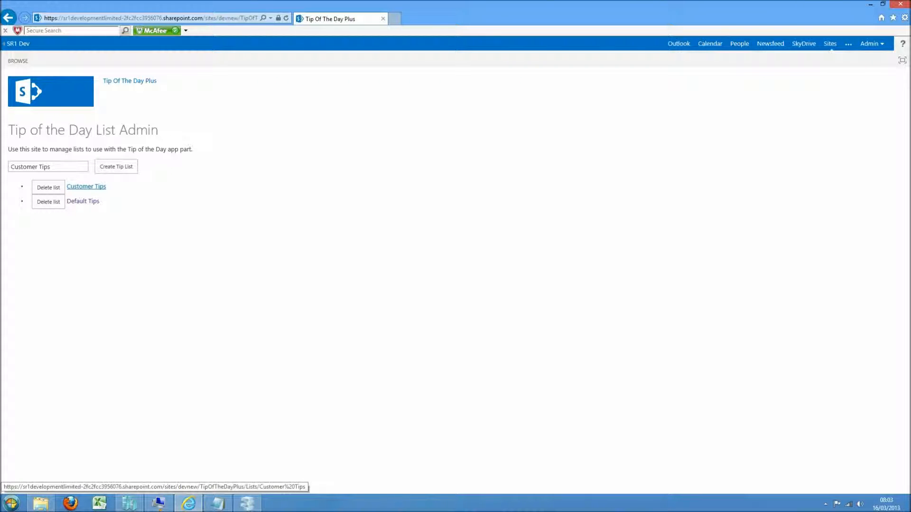
- In Customer Tips, enter the No Waiting tip about never leaving a customer on hold over 30 seconds
{"action": "left_click", "coordinate": [86, 187]}
{"action": "type", "text": "No Waiting"}
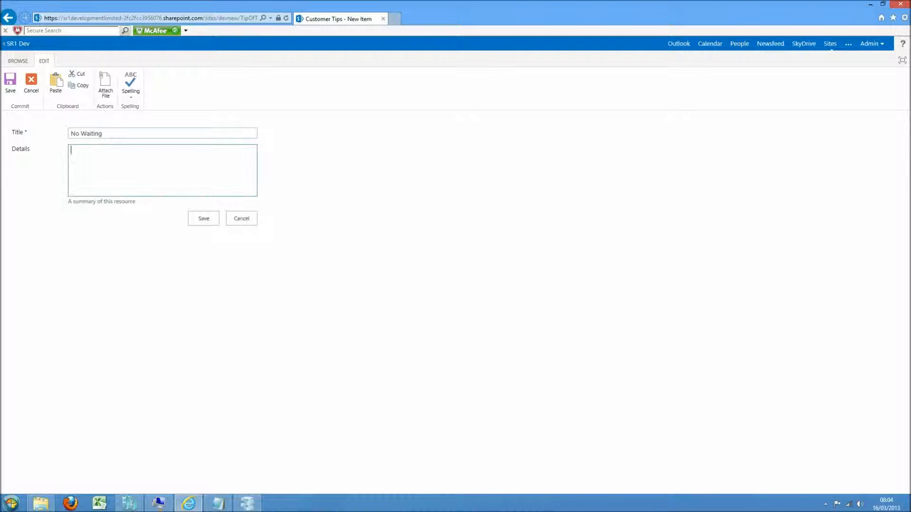
{"action": "type", "text": "Never leave your customer on hold for more than 30 seconds. If the interruption is that important, take down your customer's phone number and get right back to them asap"}
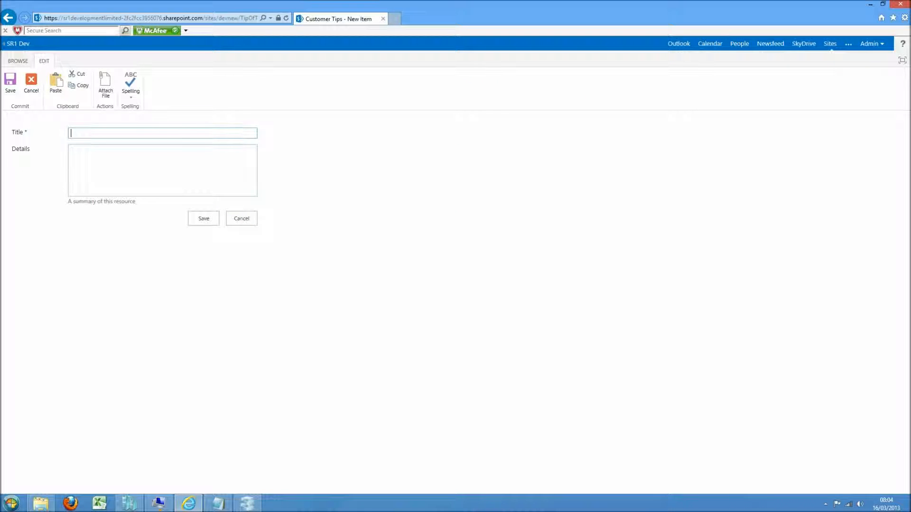
- Add the 'Get Feedback Often' tip with details on asking customers for feedback, and save it
{"action": "type", "text": "Get F"}
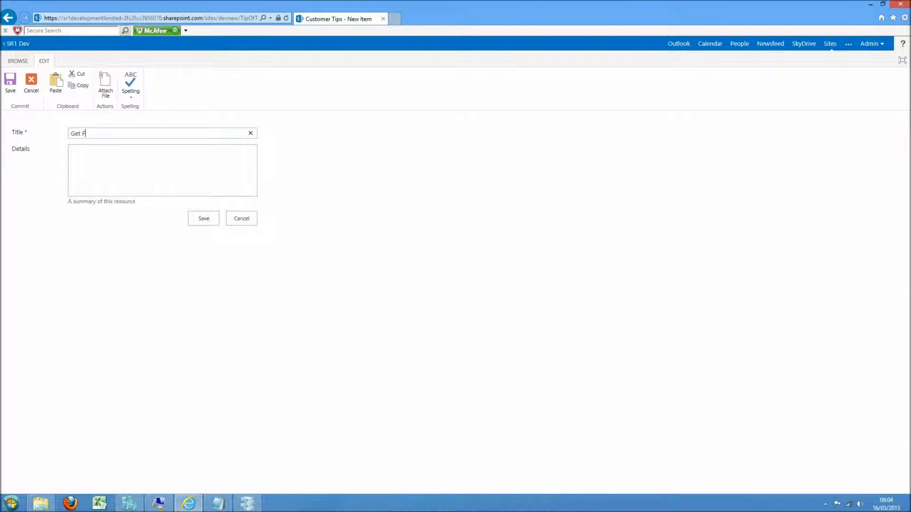
{"action": "type", "text": "eedback Often"}
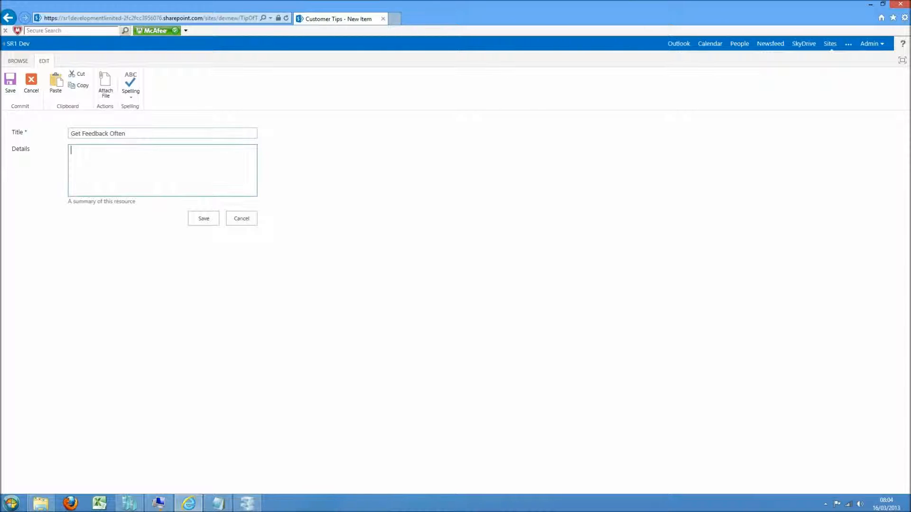
{"action": "type", "text": "Customer feedback is invaluable. Whenever you talk to your customer, be sure to ask them what you can do to make their experience more enjoyable"}
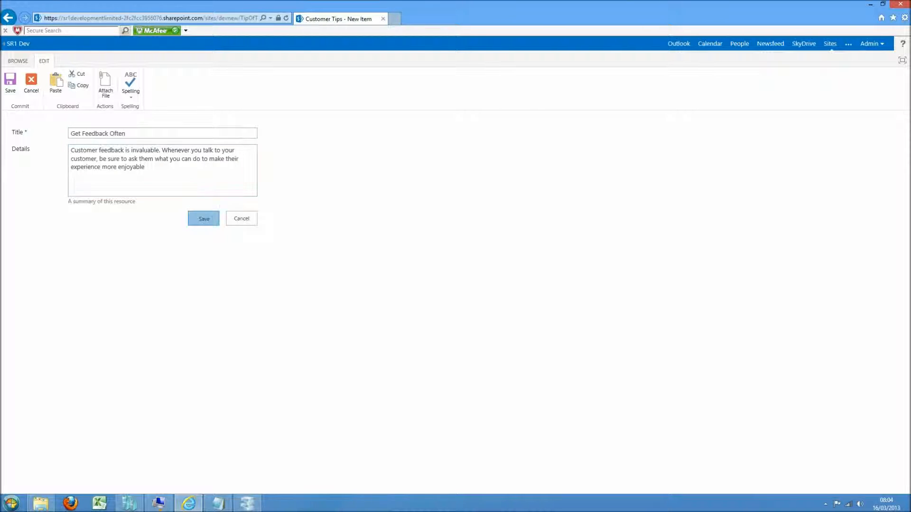
{"action": "left_click", "coordinate": [203, 219]}
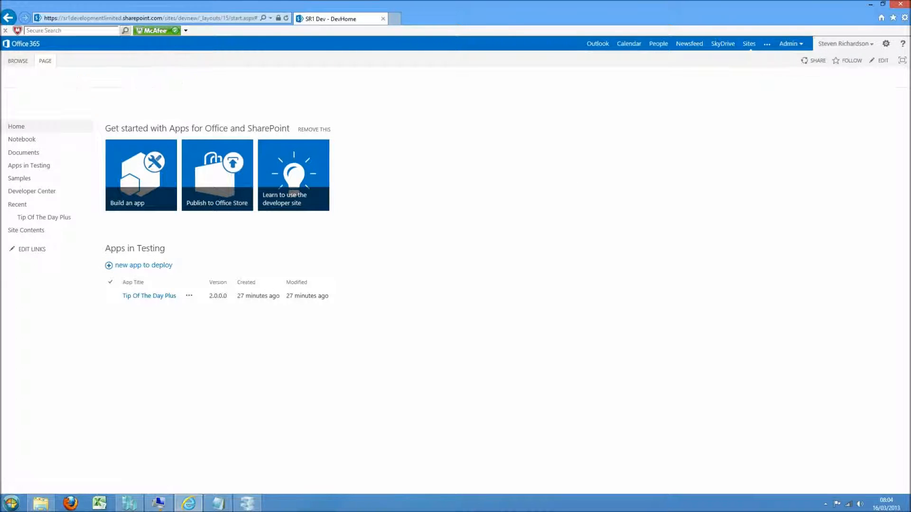
- Edit the home page and insert the Tip of the Day Plus App Part
{"action": "left_click", "coordinate": [881, 61]}
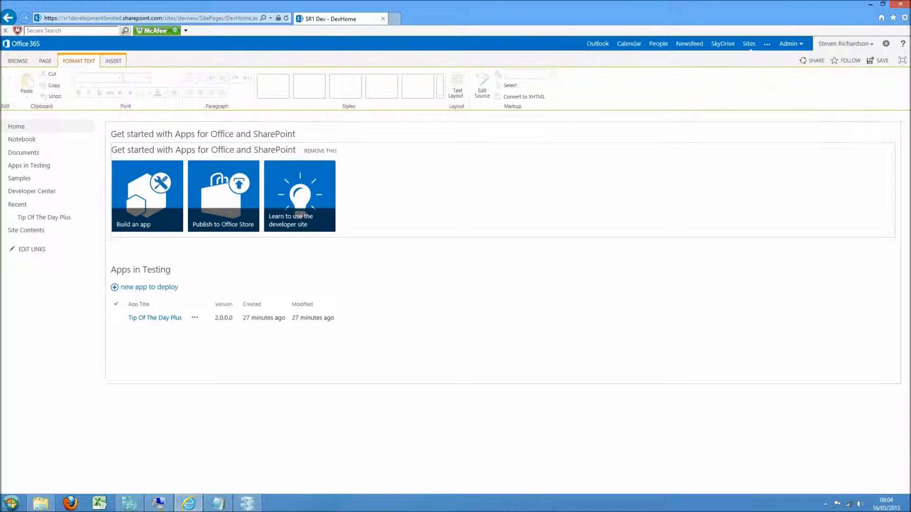
{"action": "left_click", "coordinate": [113, 61]}
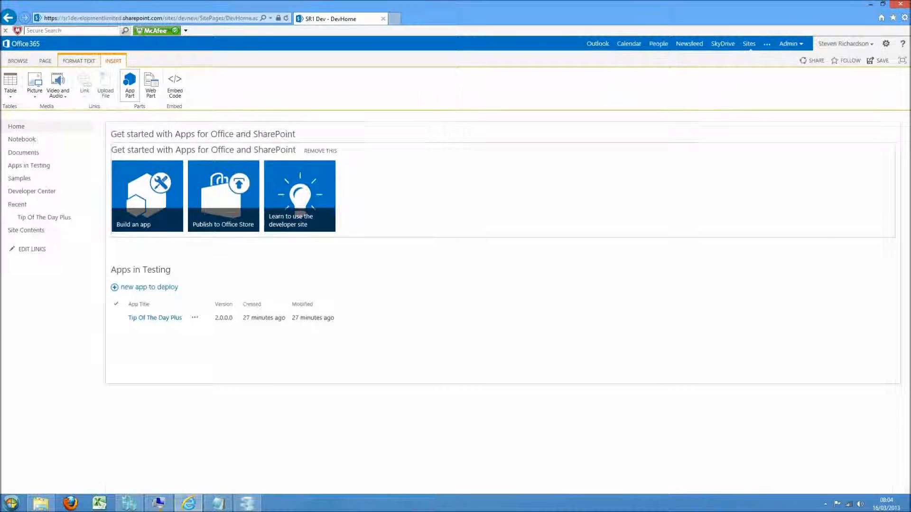
{"action": "left_click", "coordinate": [130, 86]}
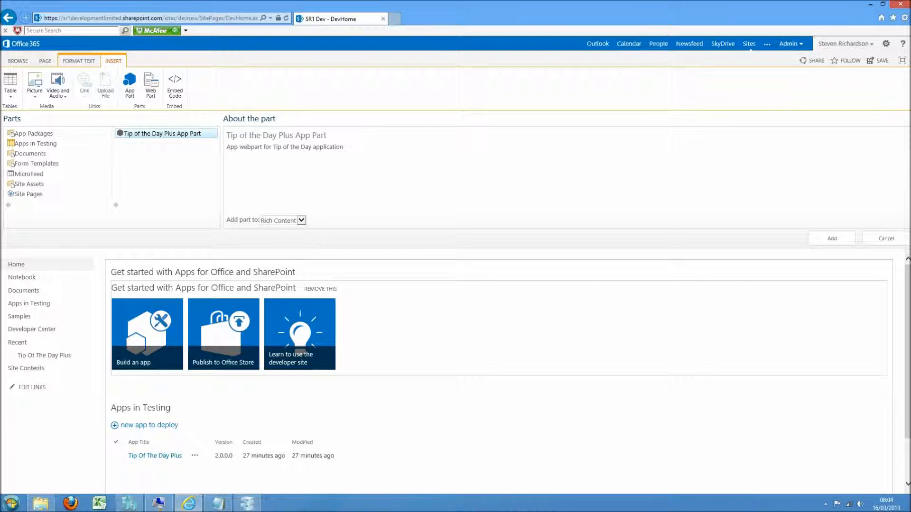
{"action": "left_click", "coordinate": [831, 238]}
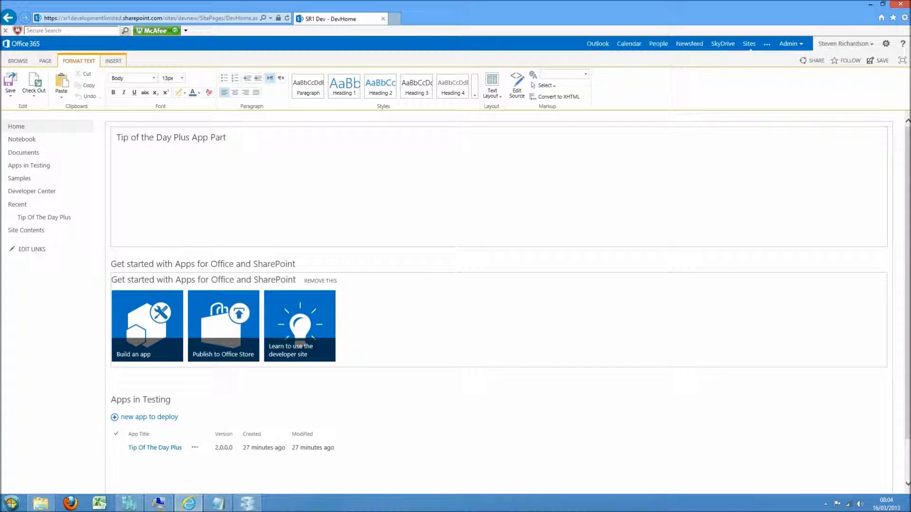
{"action": "left_click", "coordinate": [245, 137]}
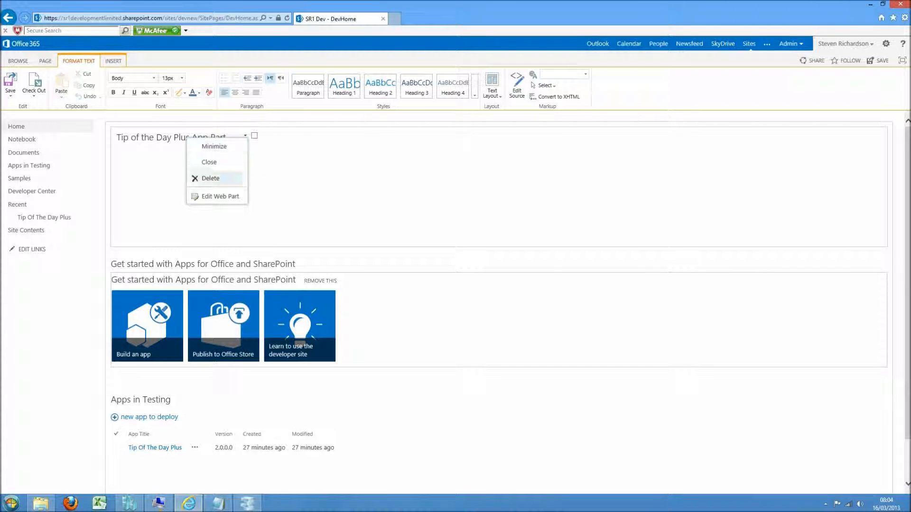
- In Edit Web Part, shorten the part title to 'Tip of the Day' and move to its tip properties
{"action": "left_click", "coordinate": [219, 196]}
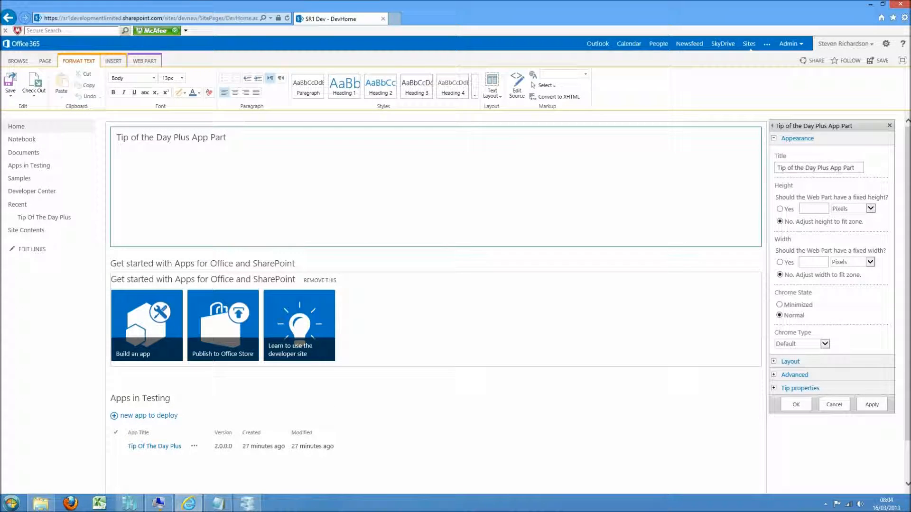
{"action": "left_click", "coordinate": [818, 169]}
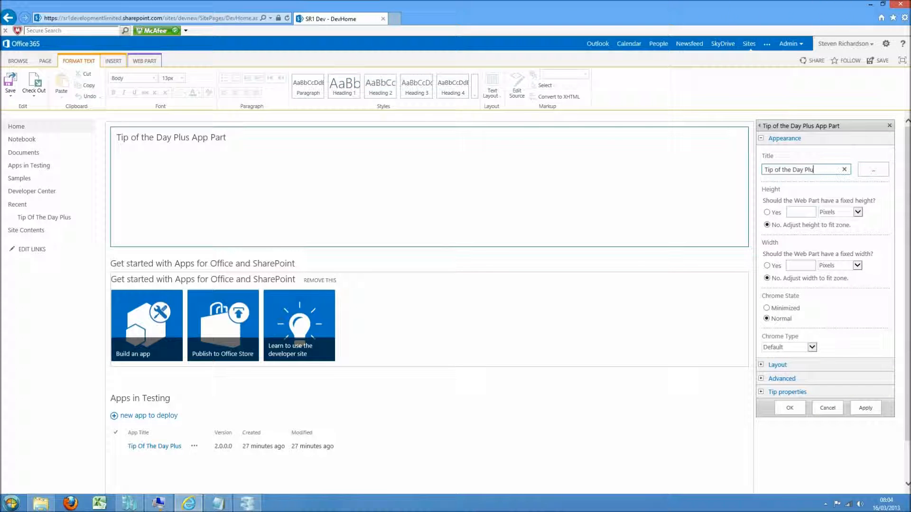
{"action": "key", "text": "Backspace"}
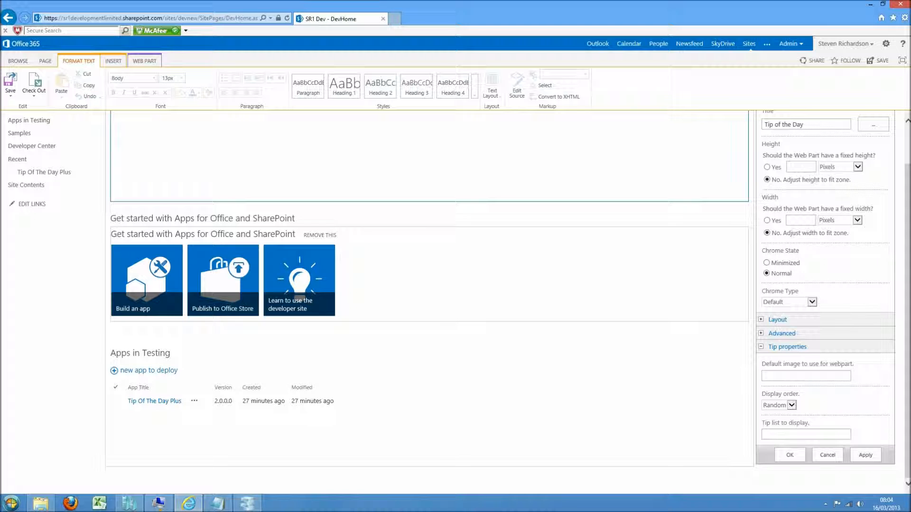
{"action": "left_click", "coordinate": [817, 372]}
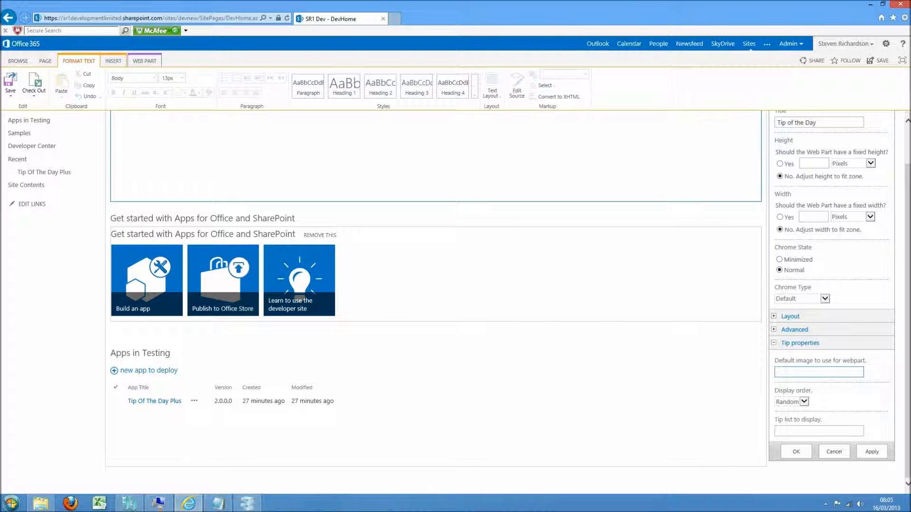
- Keep display order Random, set the tip list to 'Customer Tips', and apply the settings
{"action": "left_click", "coordinate": [804, 402]}
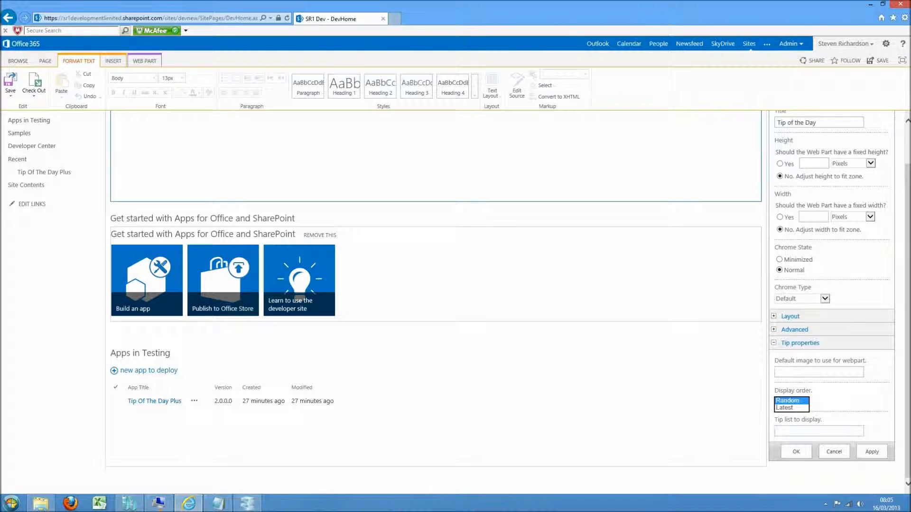
{"action": "left_click", "coordinate": [807, 401]}
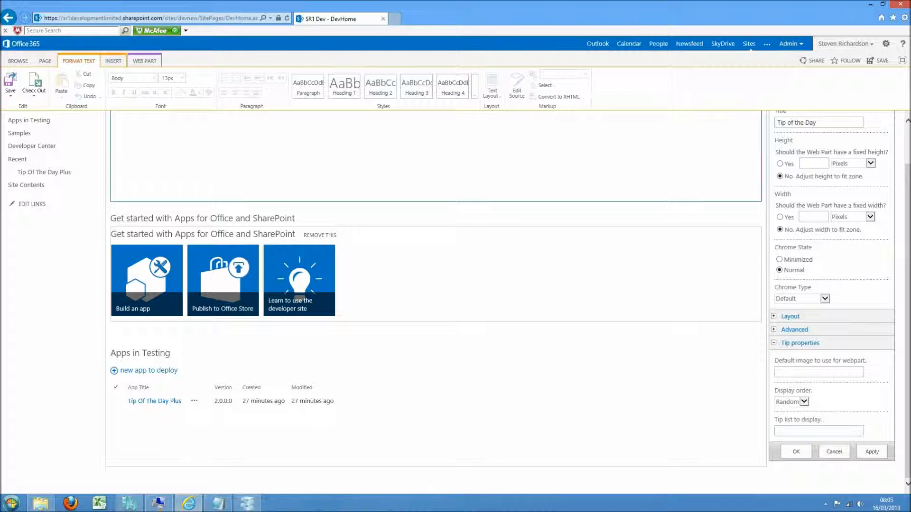
{"action": "left_click", "coordinate": [818, 431]}
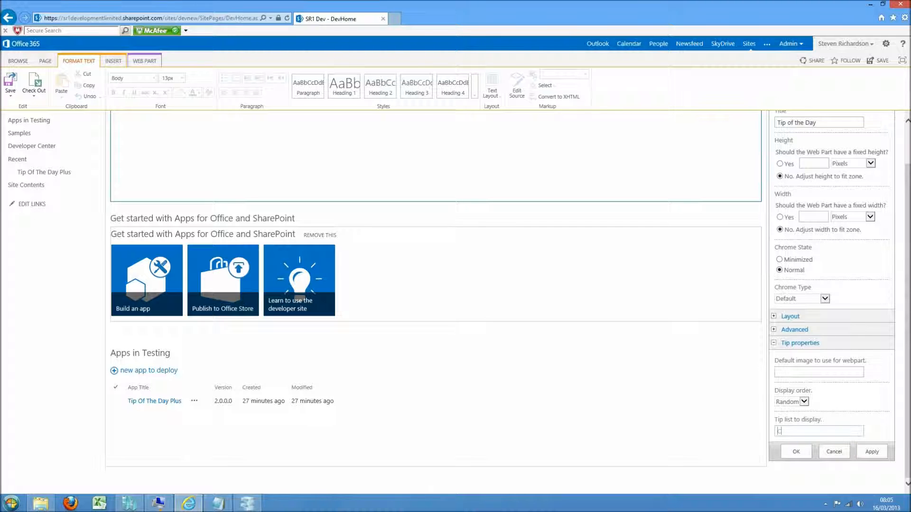
{"action": "type", "text": "Customer"}
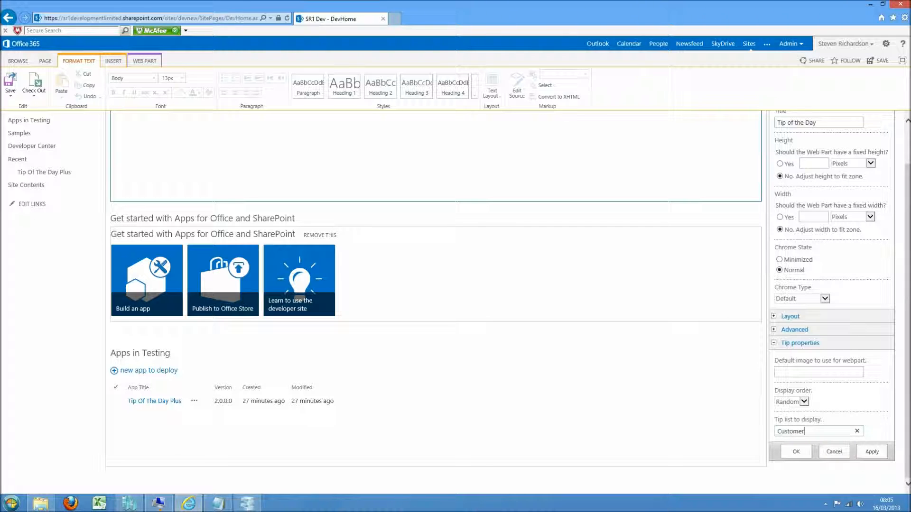
{"action": "type", "text": "Tips"}
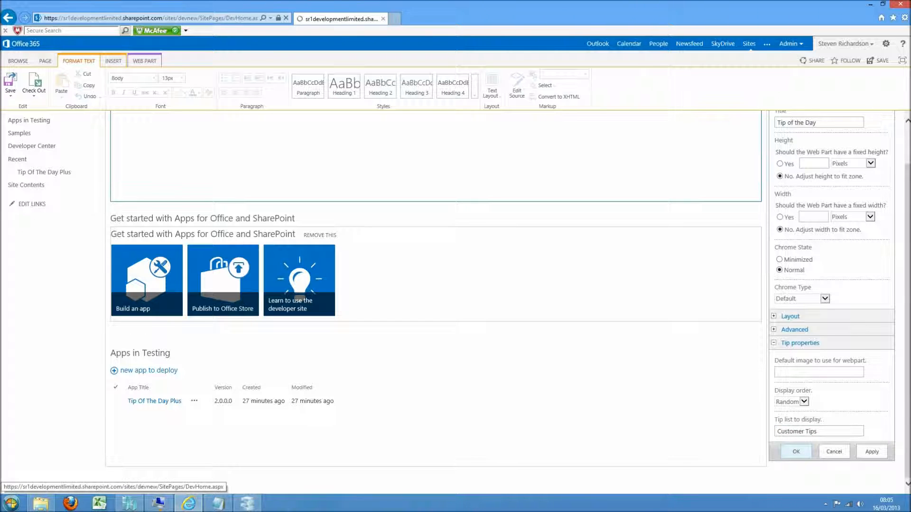
{"action": "left_click", "coordinate": [795, 452]}
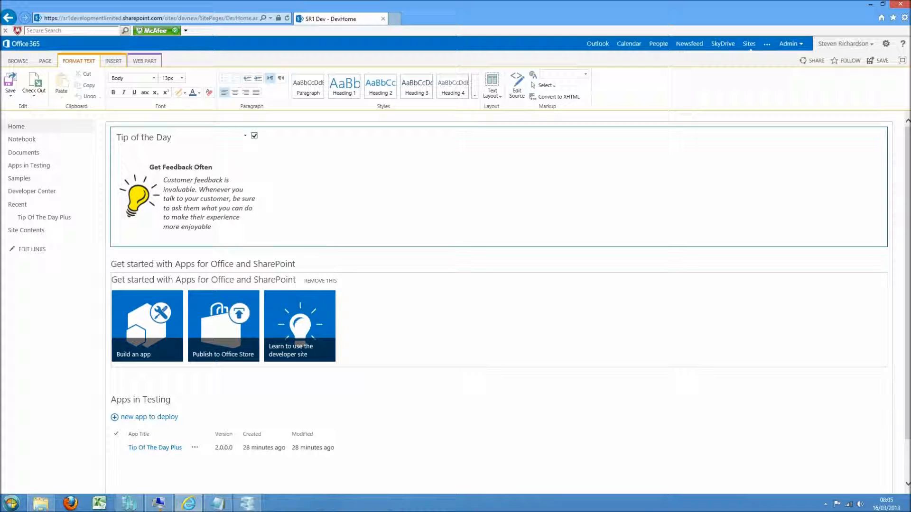
- Save the edited home page from the ribbon
{"action": "left_click", "coordinate": [9, 83]}
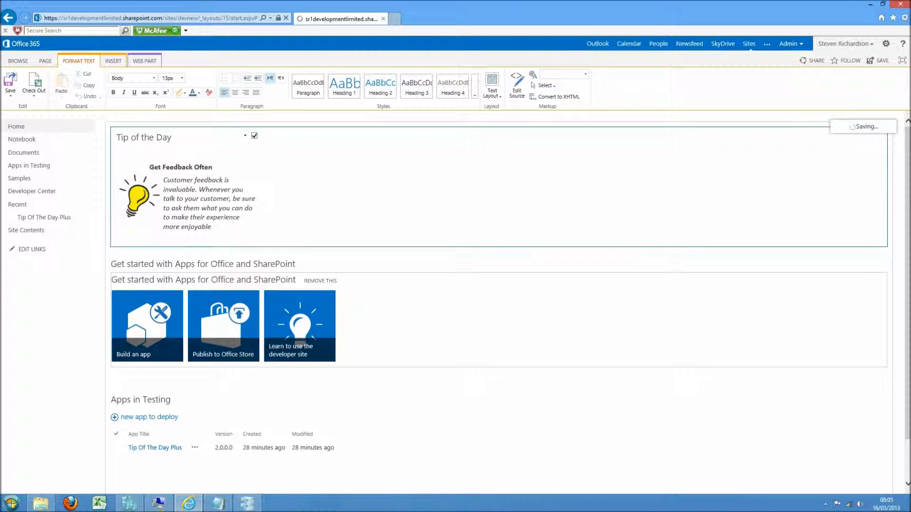